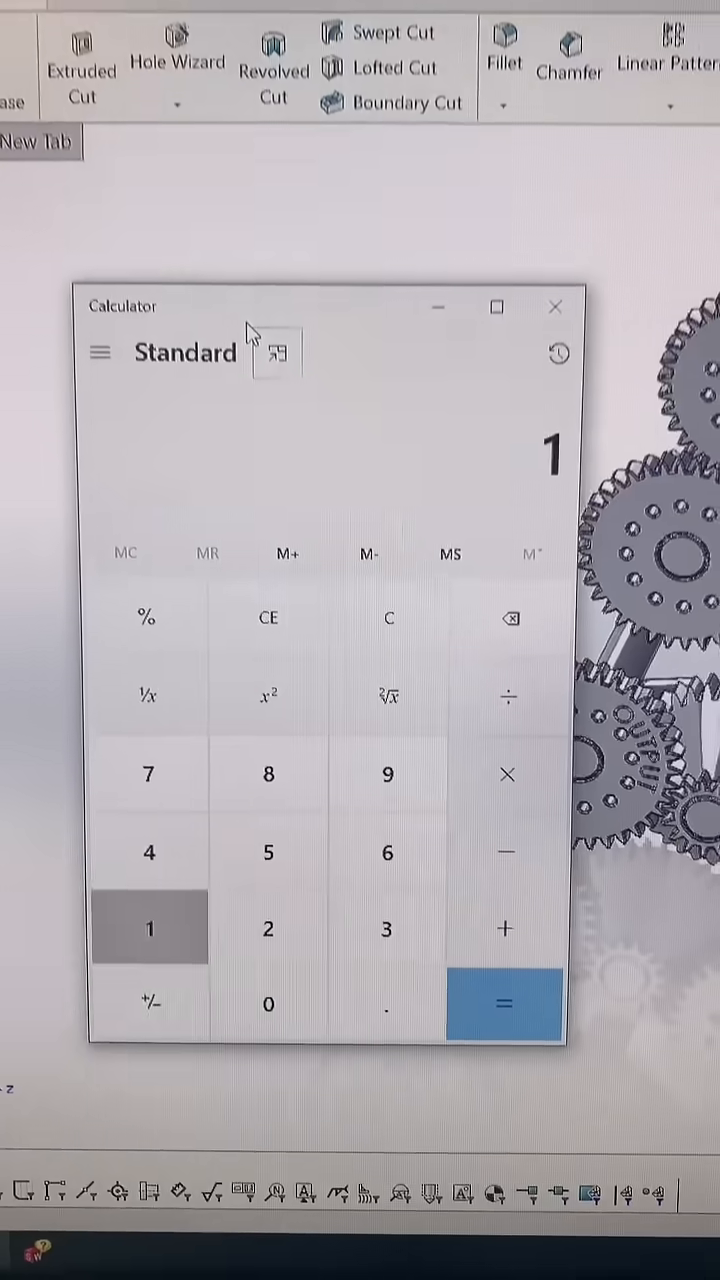
Step: Multiply 282.24 by 16.8 to display the gear ratio 4,741.632
click(506, 774)
text(6)
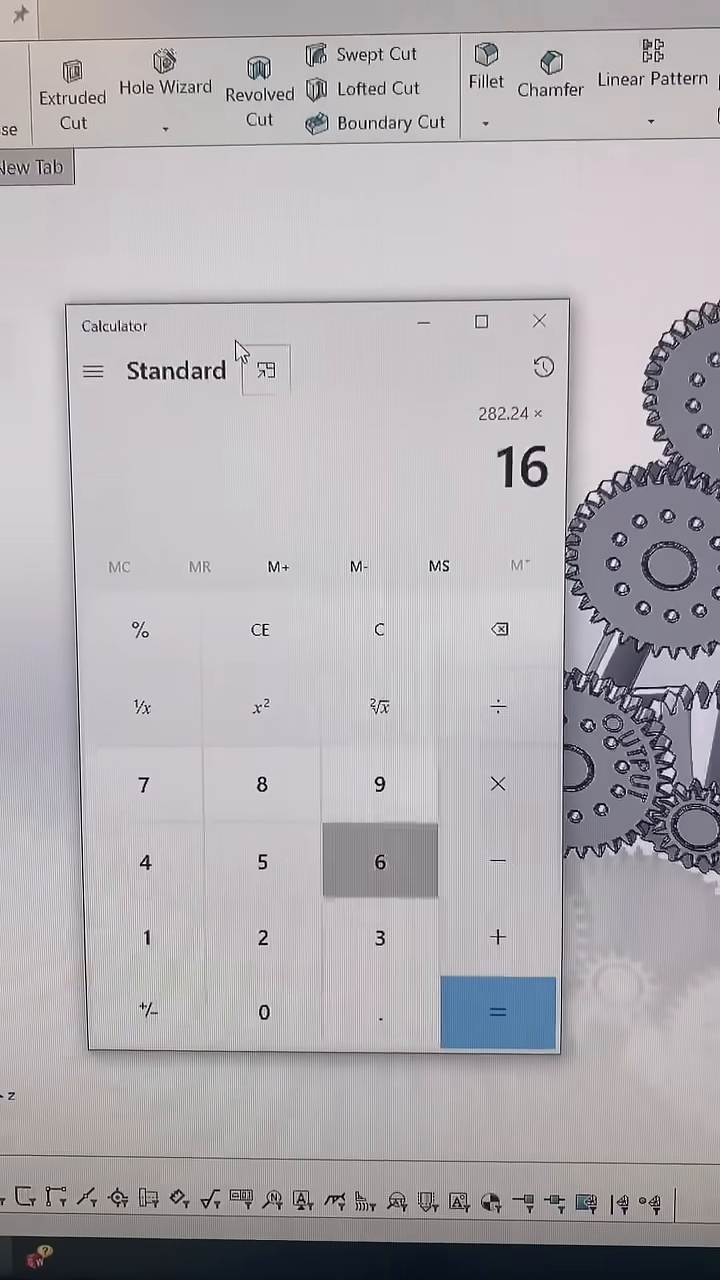
click(498, 1012)
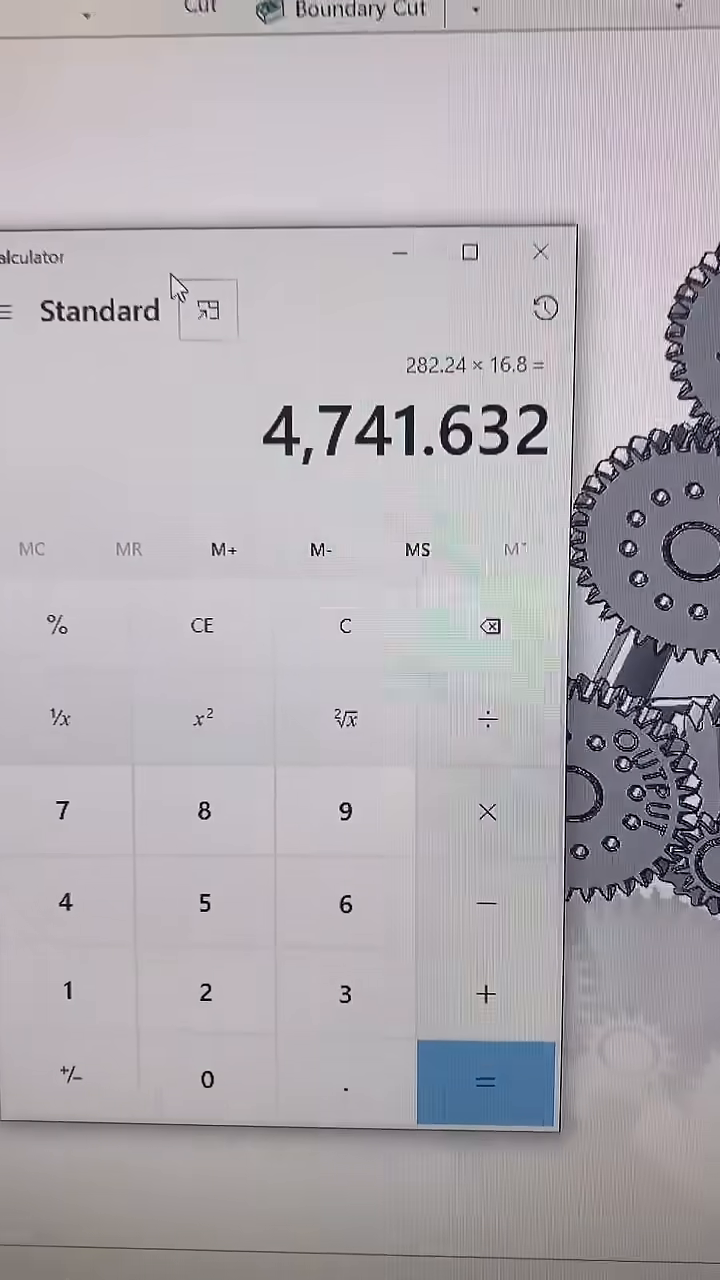